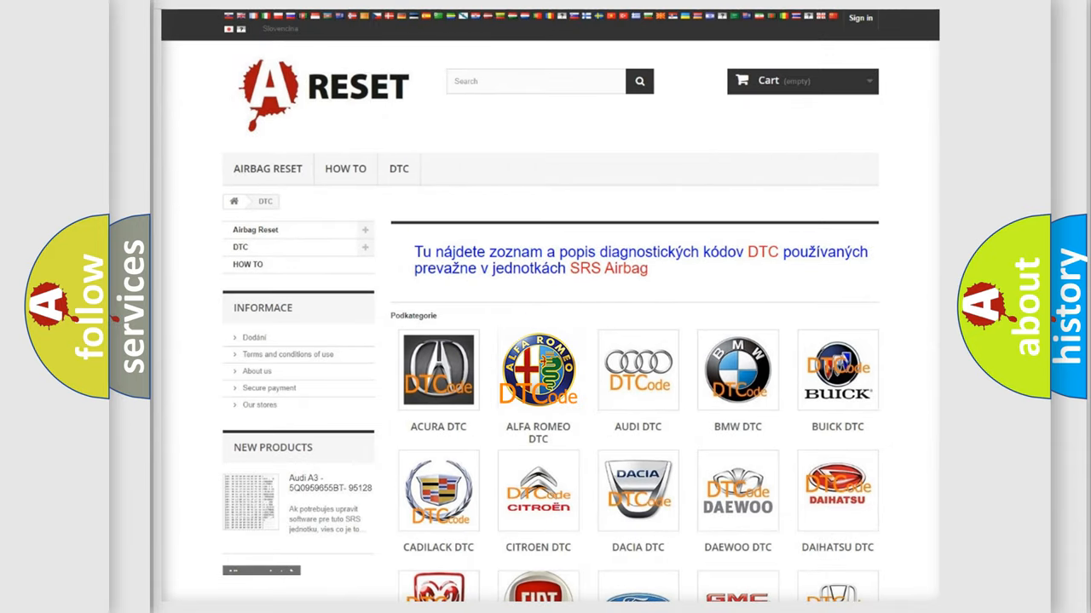
- Show the Alfa Romeo DTC code list and scroll down through its subcategories
left_click(537, 369)
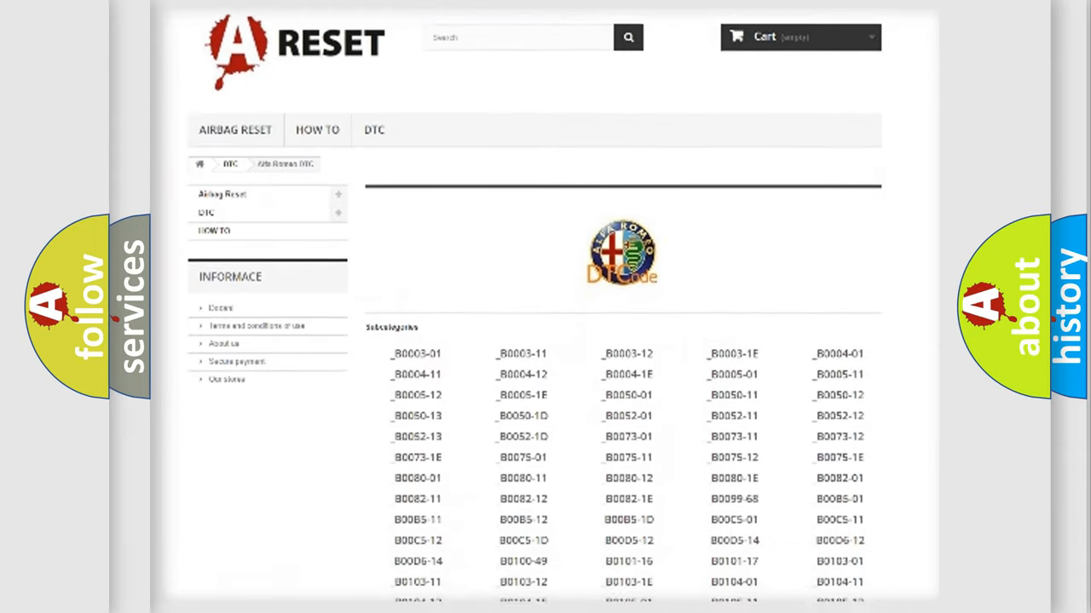
scroll("down", 3)
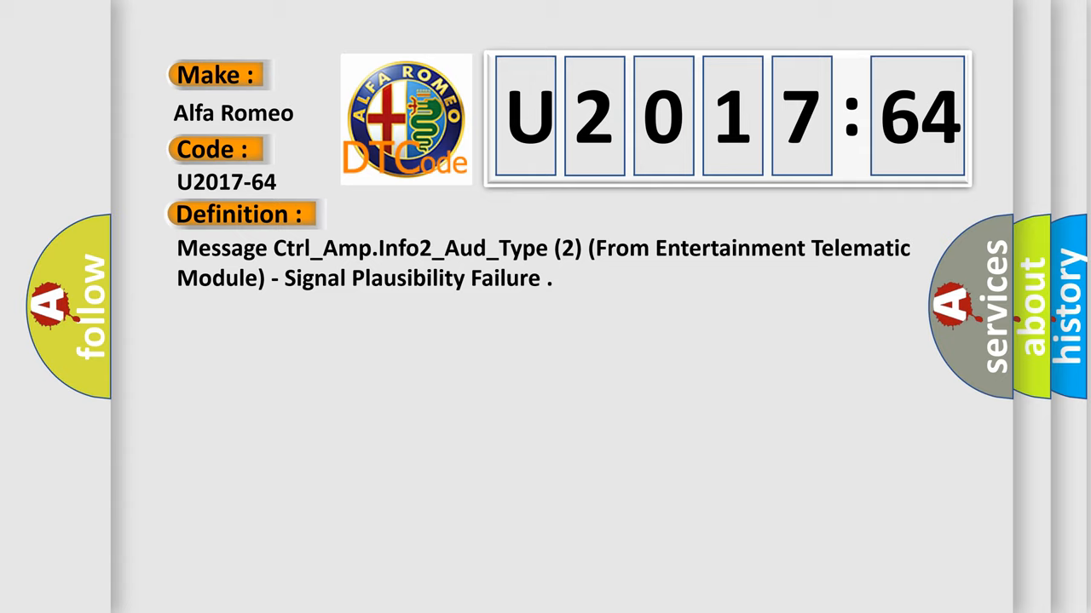
- Advance the U2017-64 slide to its Signal Plausibility Failure description
left_click(444, 214)
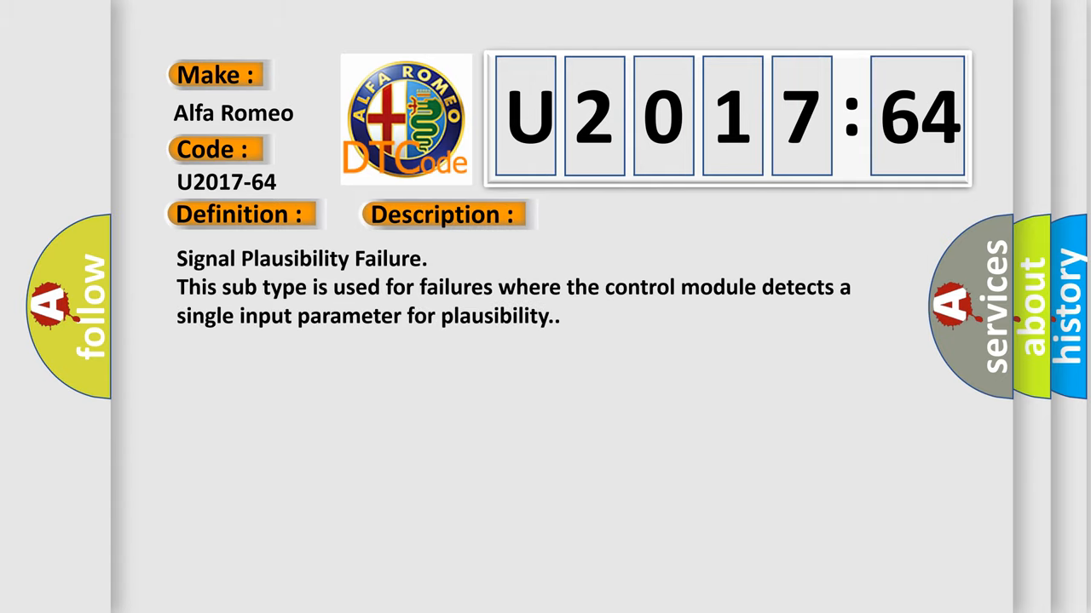